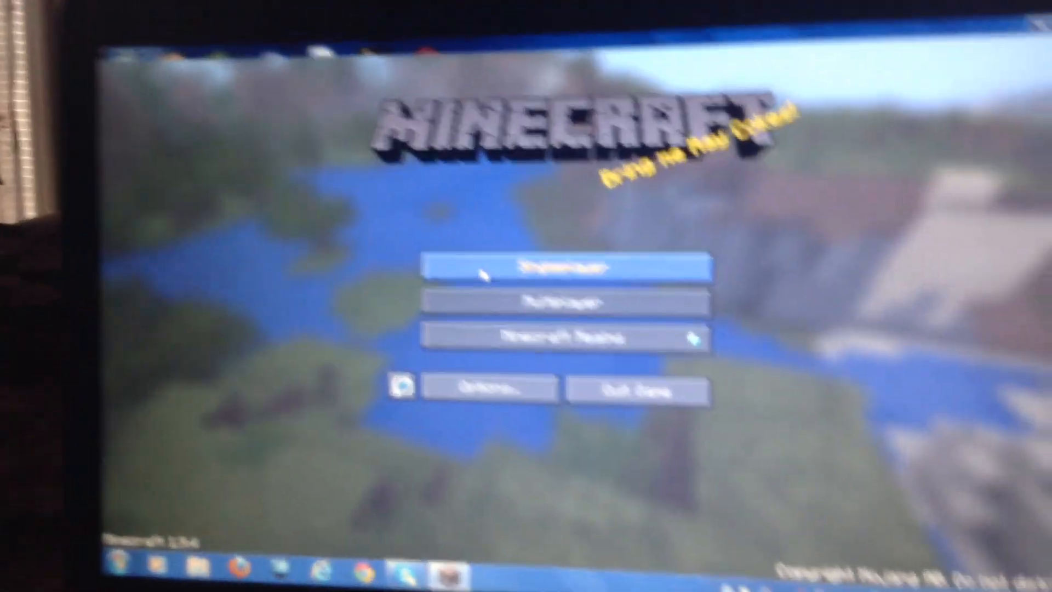
- Start creating a new singleplayer world in survival mode
click(561, 266)
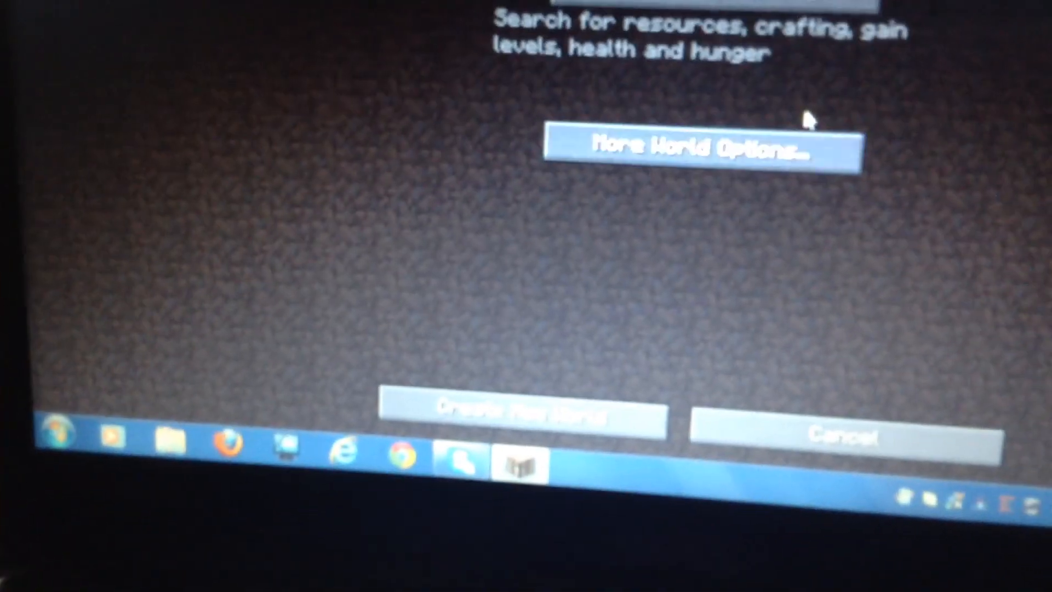
- Review the extra world options (structures on, cheats and bonus chest off) and return to the title menu
click(701, 146)
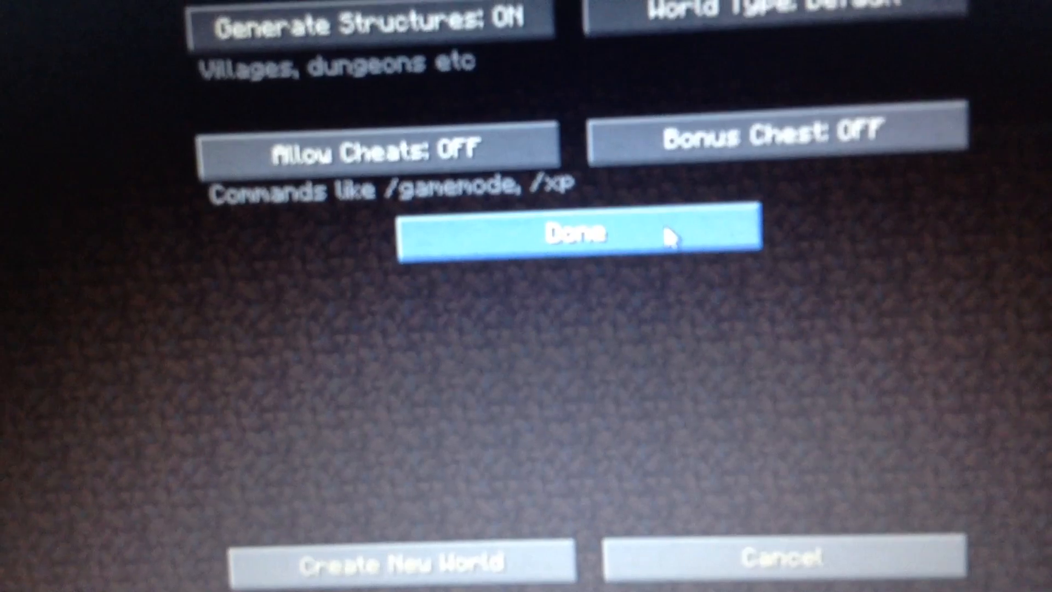
click(582, 235)
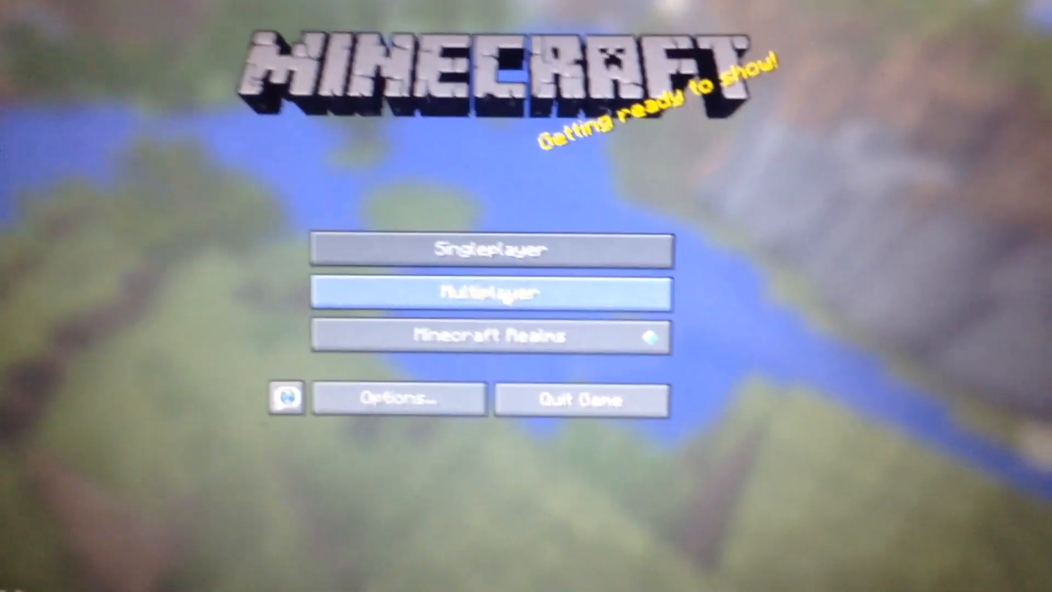
- Show the extra world options again with a blank seed and default world type
click(492, 292)
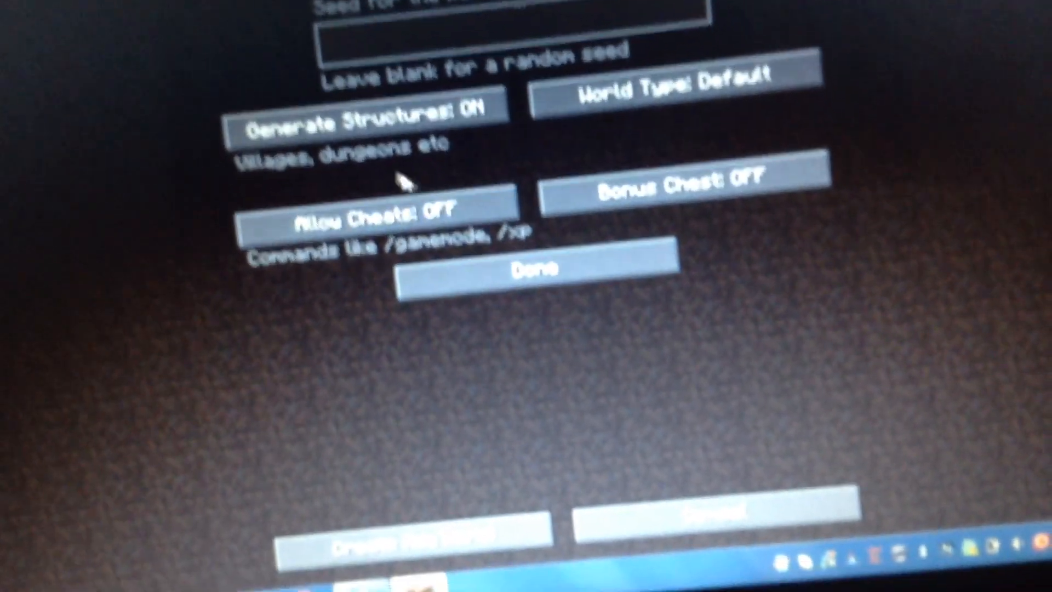
- Switch the bonus chest on and finish creating the world
click(676, 195)
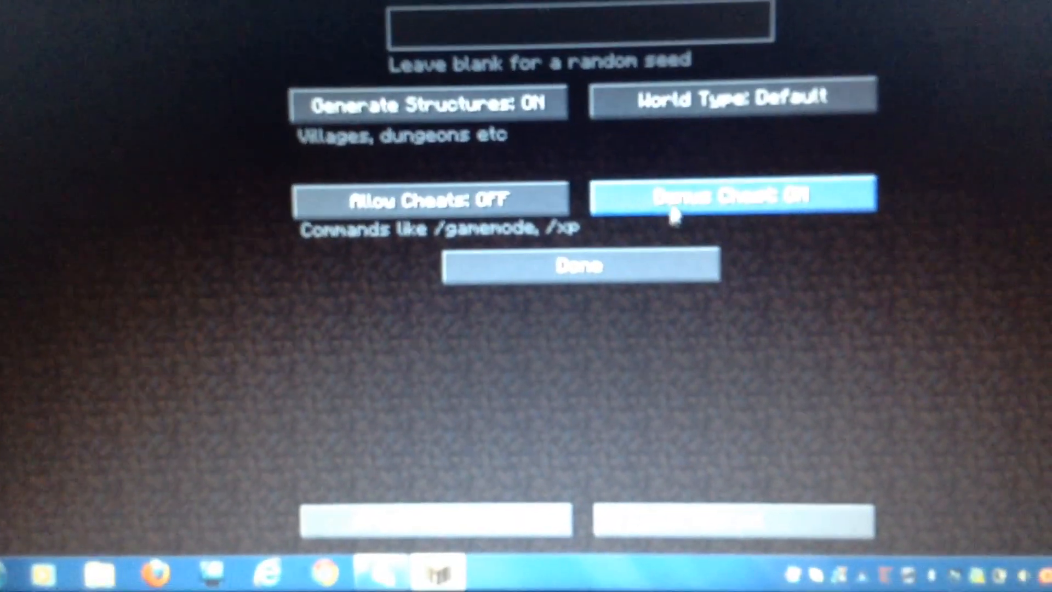
click(578, 265)
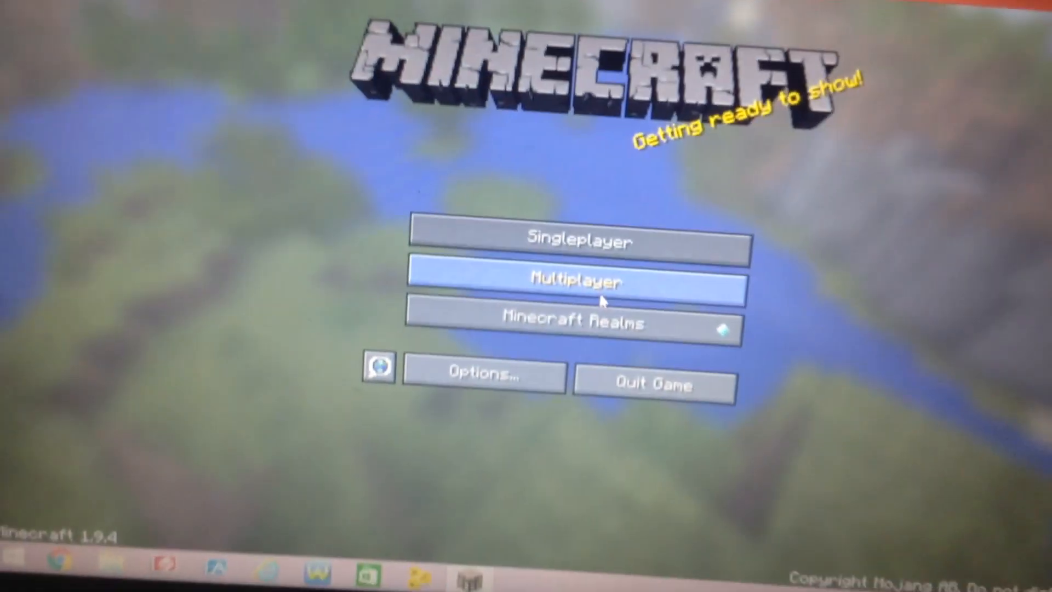
- Browse the multiplayer server list scanning for LAN games on the second computer
click(577, 280)
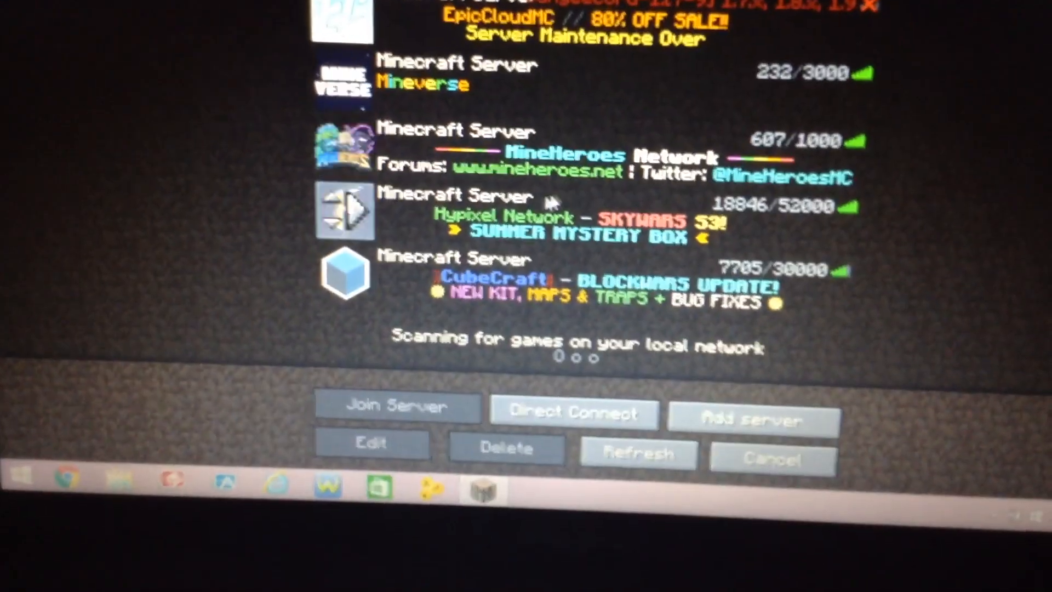
click(395, 405)
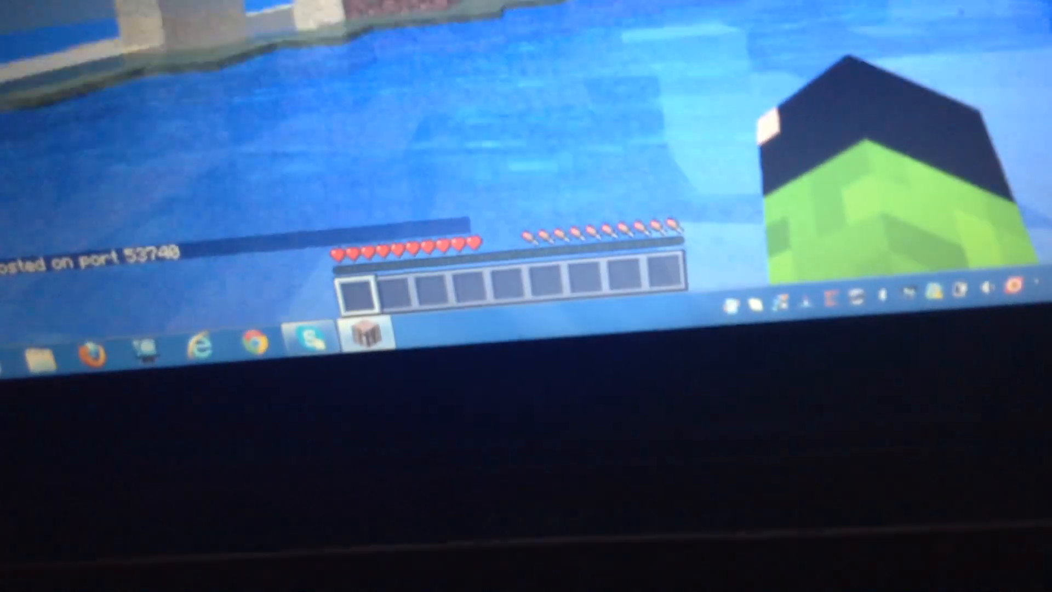